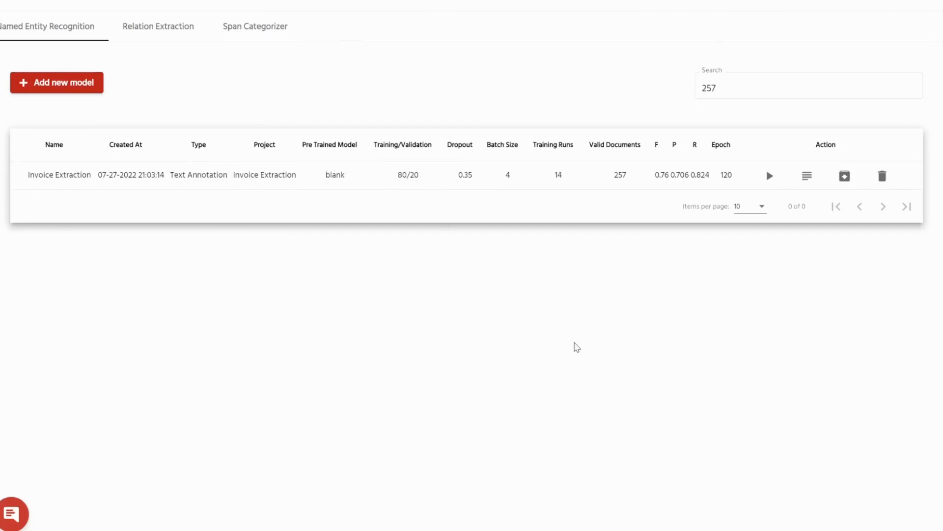
pyautogui.moveTo(669, 342)
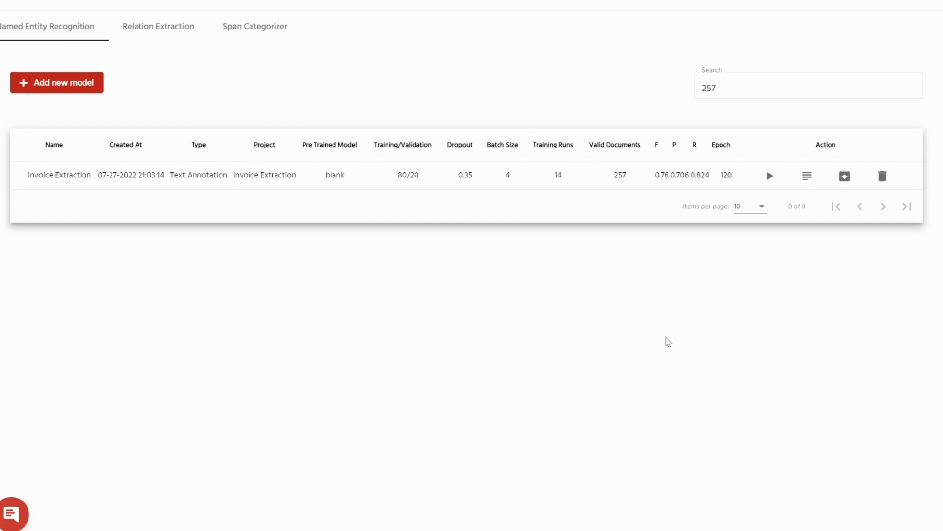
pyautogui.moveTo(630, 290)
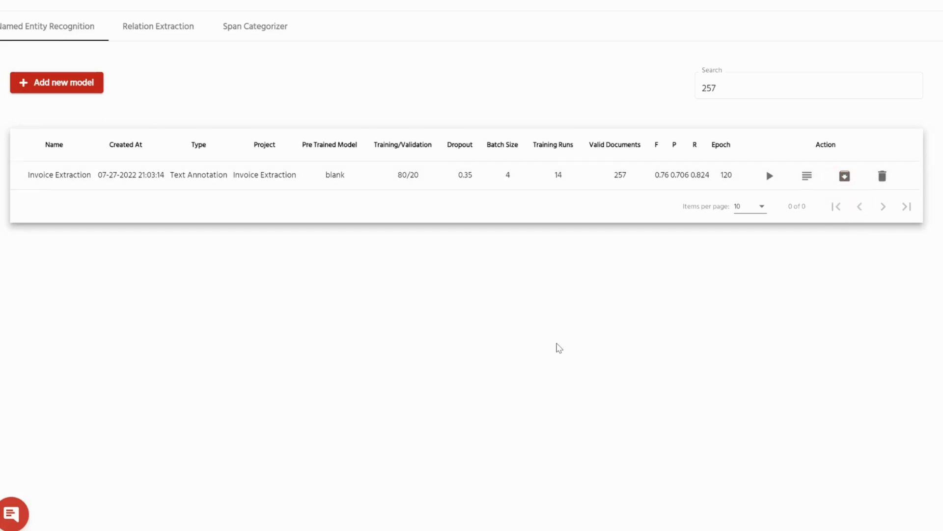
pyautogui.moveTo(676, 330)
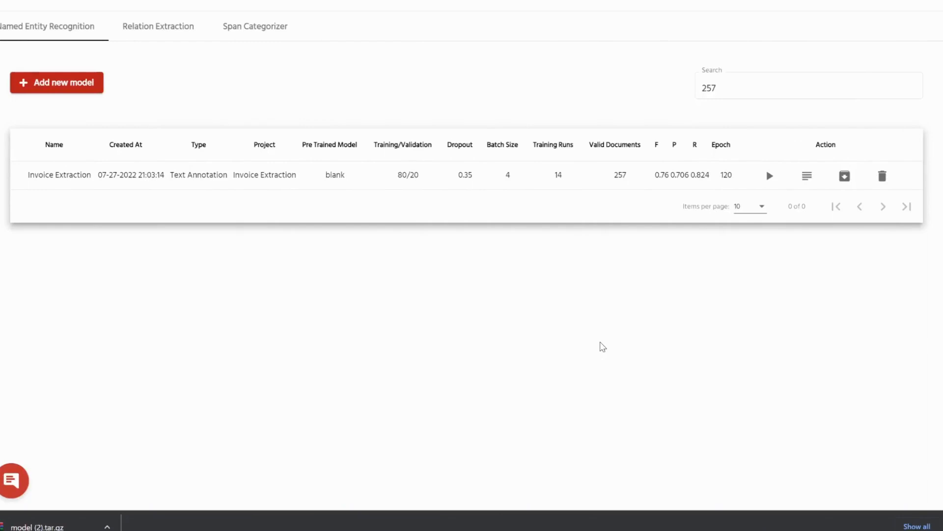
pyautogui.moveTo(809, 303)
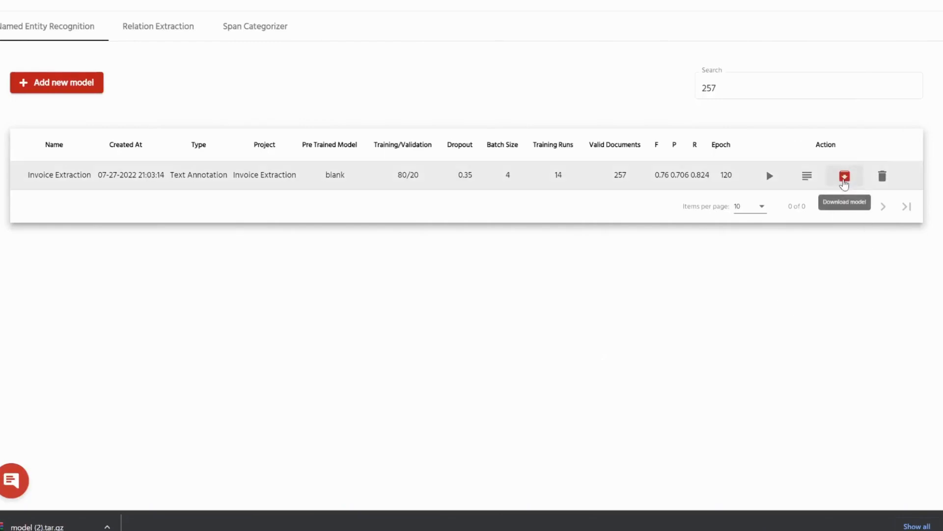
# Step: Download the Invoice Extraction model again, producing model (3).tar.gz in downloads
pyautogui.click(845, 175)
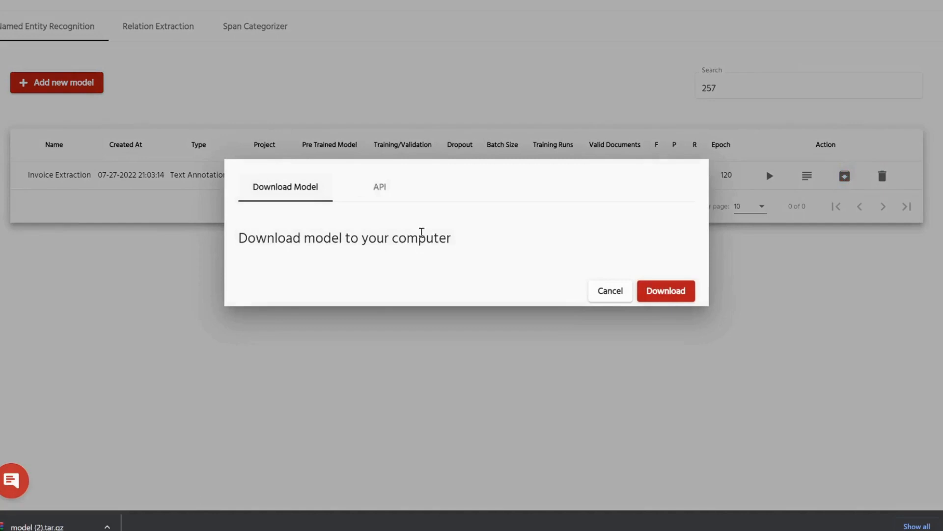
pyautogui.moveTo(472, 244)
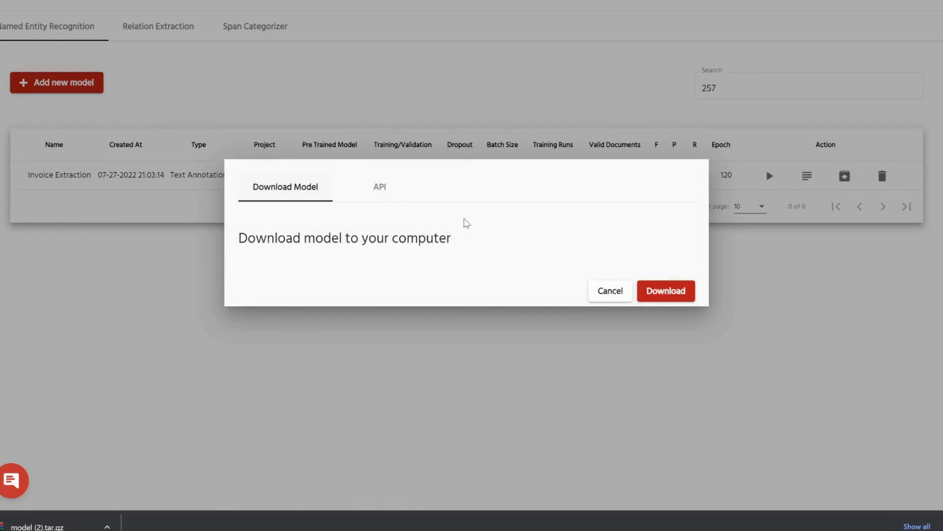
pyautogui.moveTo(492, 220)
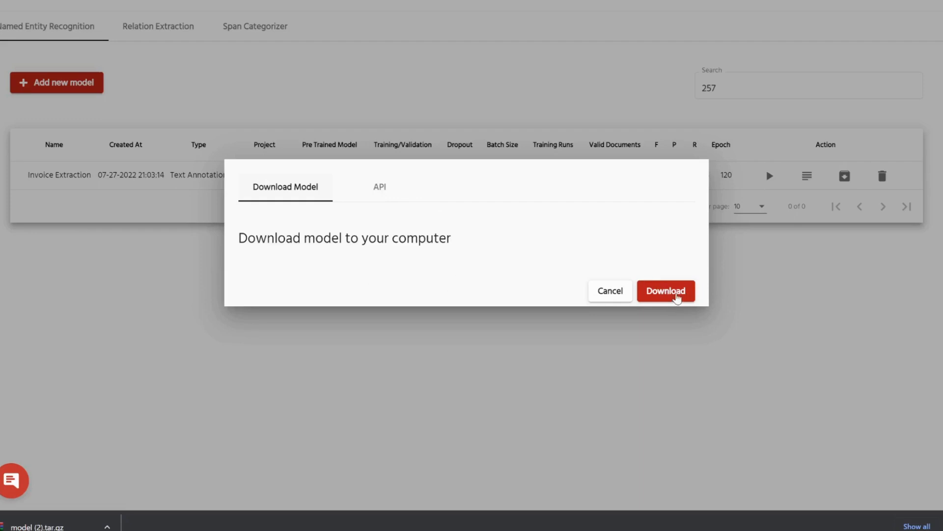
pyautogui.click(666, 291)
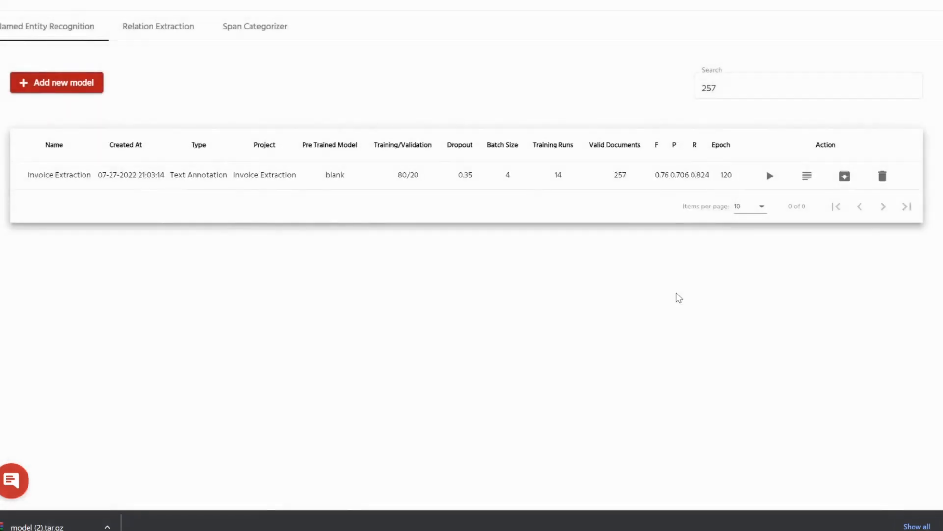
pyautogui.click(843, 176)
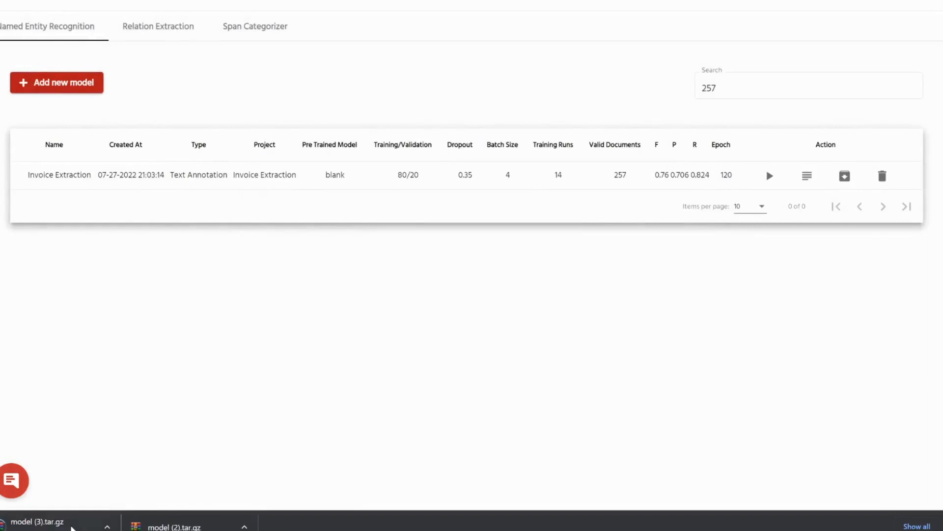
pyautogui.moveTo(271, 432)
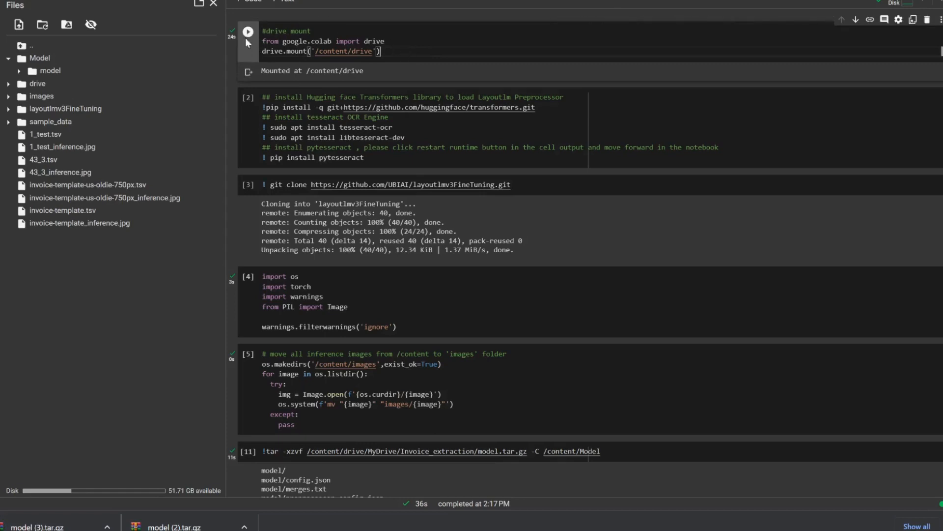
# Step: Review the Colab notebook's Drive mount and Transformers/Tesseract installation cells
pyautogui.click(393, 127)
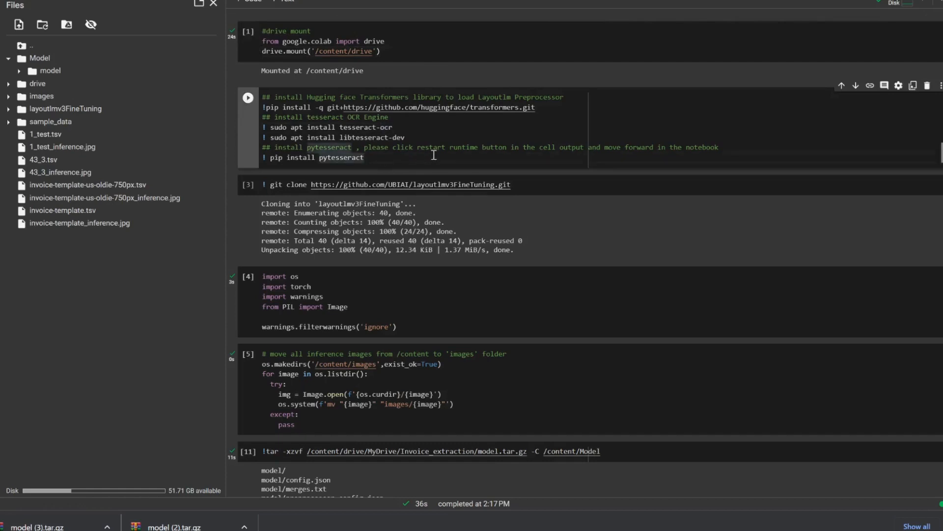
pyautogui.click(364, 157)
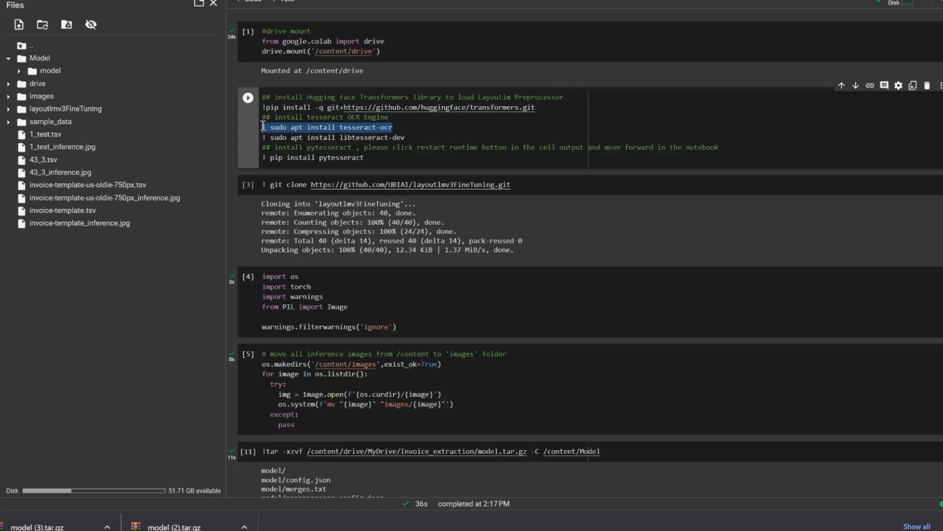
pyautogui.click(418, 128)
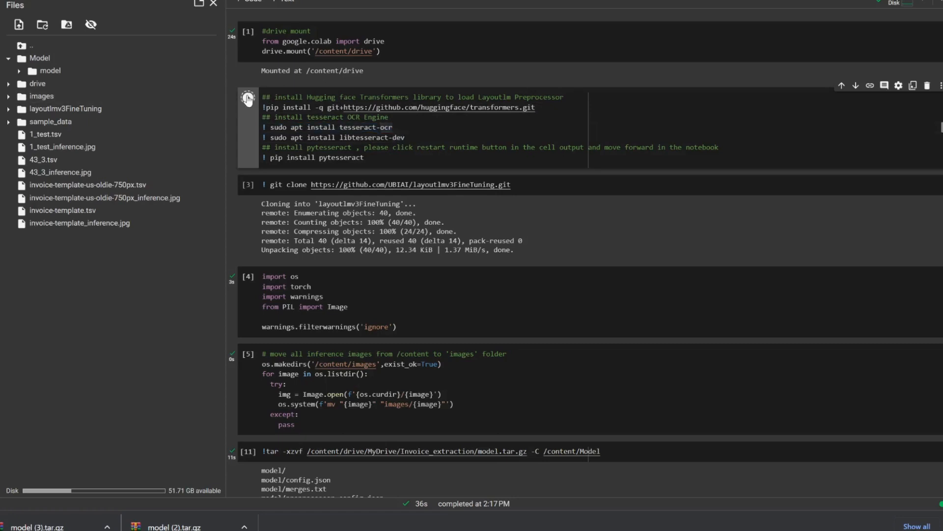
# Step: Rerun the library install cell, then the repo clone, imports and move-images cells
pyautogui.click(247, 97)
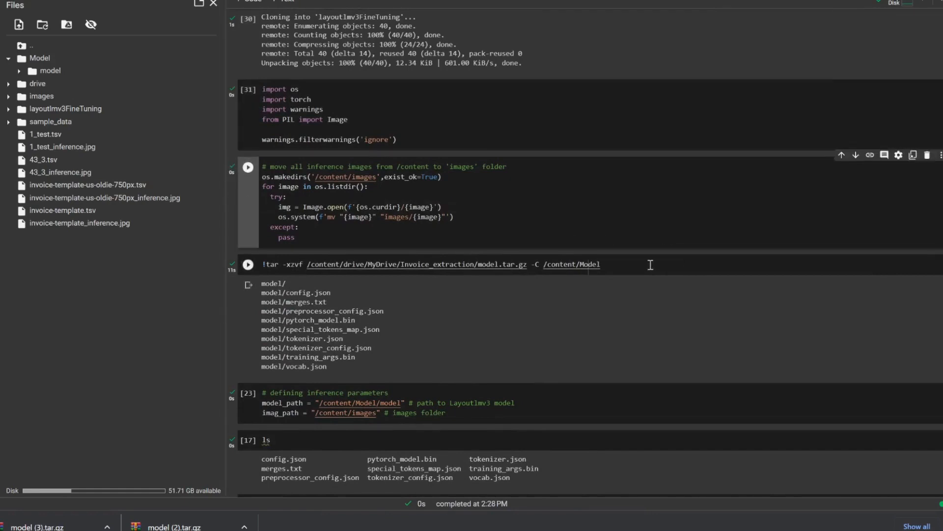
pyautogui.click(248, 167)
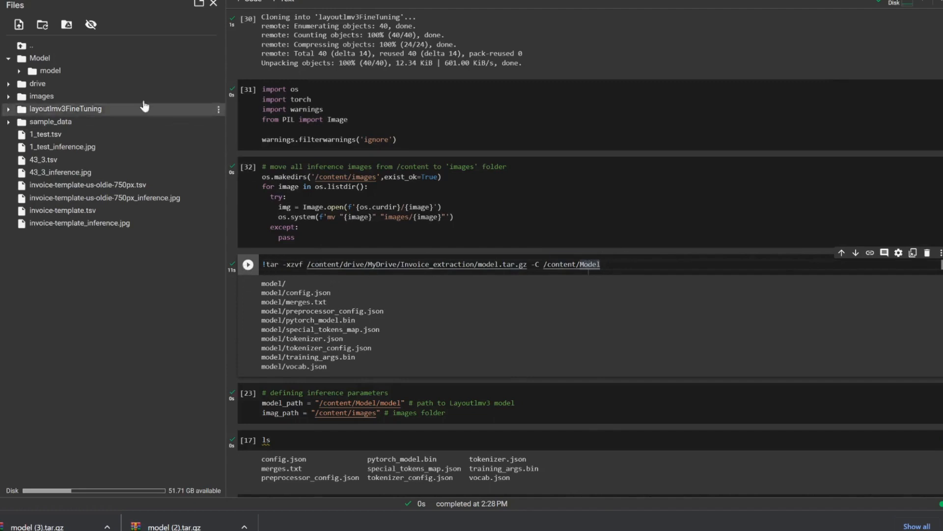
# Step: Expand Model > model in Files and scroll to the inference-parameters cell
pyautogui.click(49, 71)
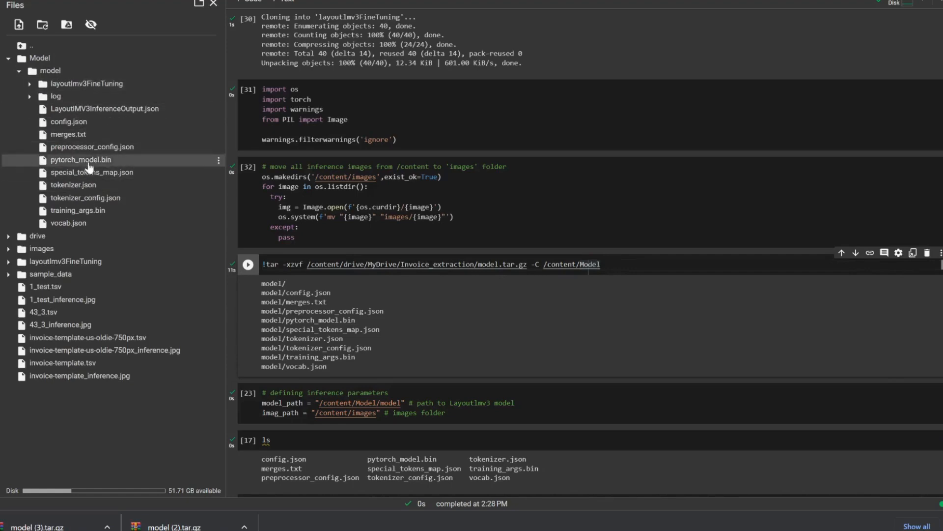
pyautogui.moveTo(88, 163)
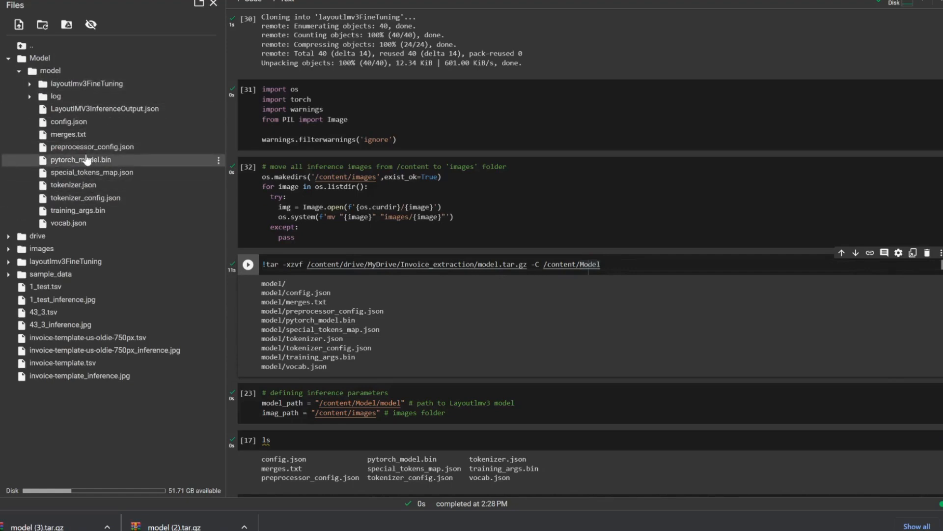
pyautogui.scroll(-3)
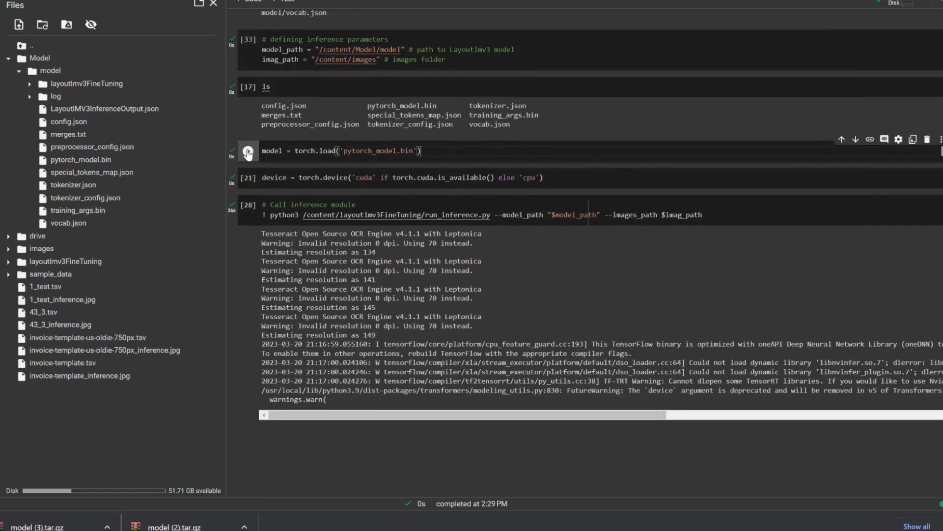
# Step: Run the torch.load('pytorch_model.bin') and torch.device cells, then collapse the images folder
pyautogui.click(246, 150)
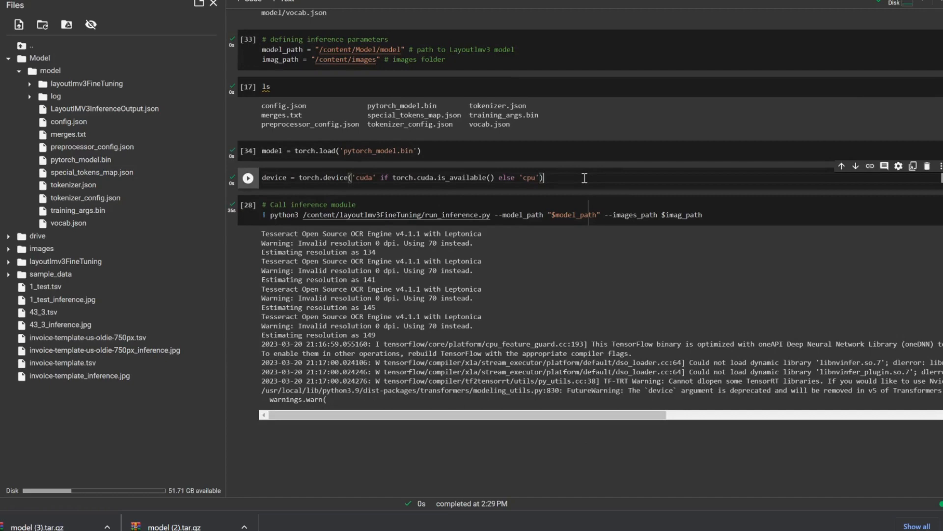
pyautogui.moveTo(504, 196)
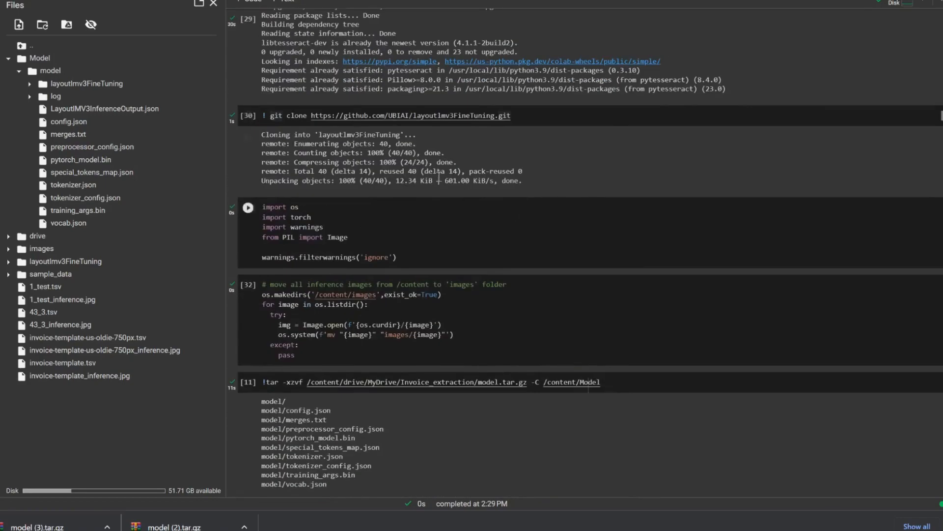
pyautogui.scroll(-3)
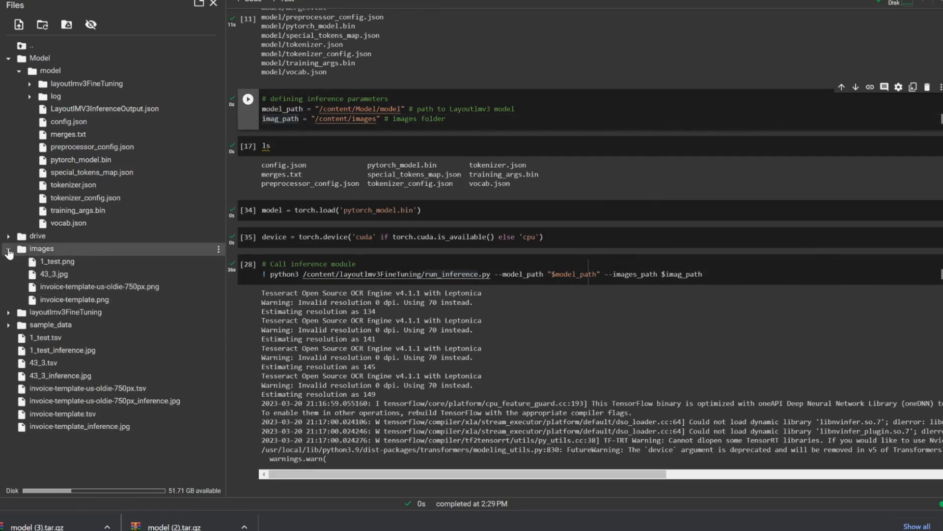
pyautogui.click(8, 252)
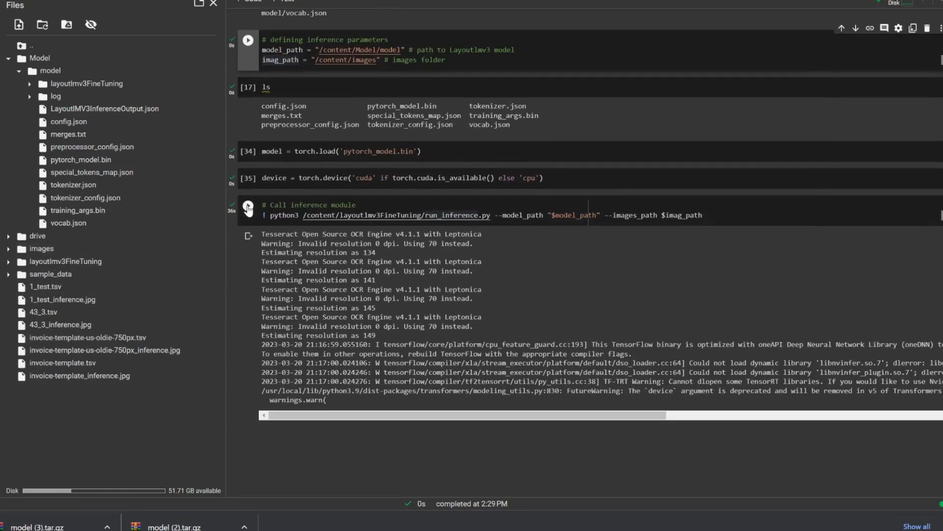
# Step: Run the 'Call inference module' cell on the four invoice images
pyautogui.click(247, 209)
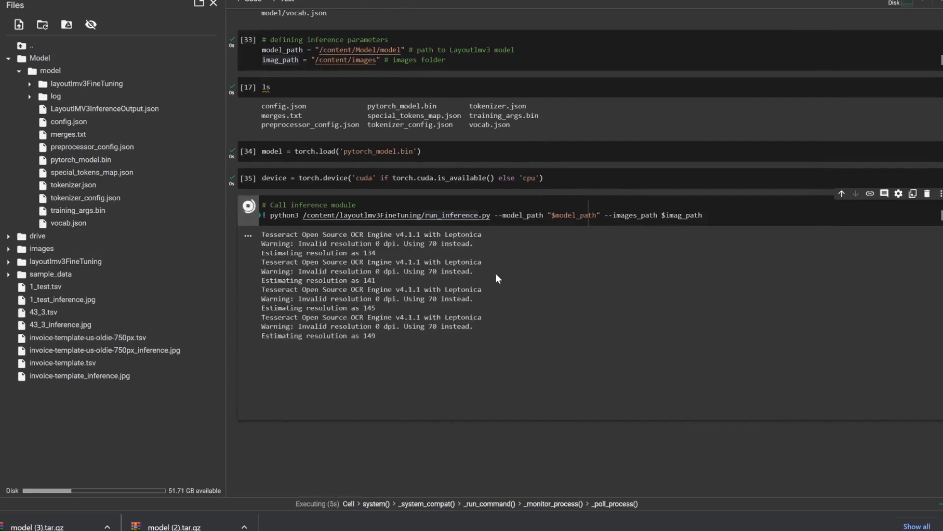
pyautogui.moveTo(475, 308)
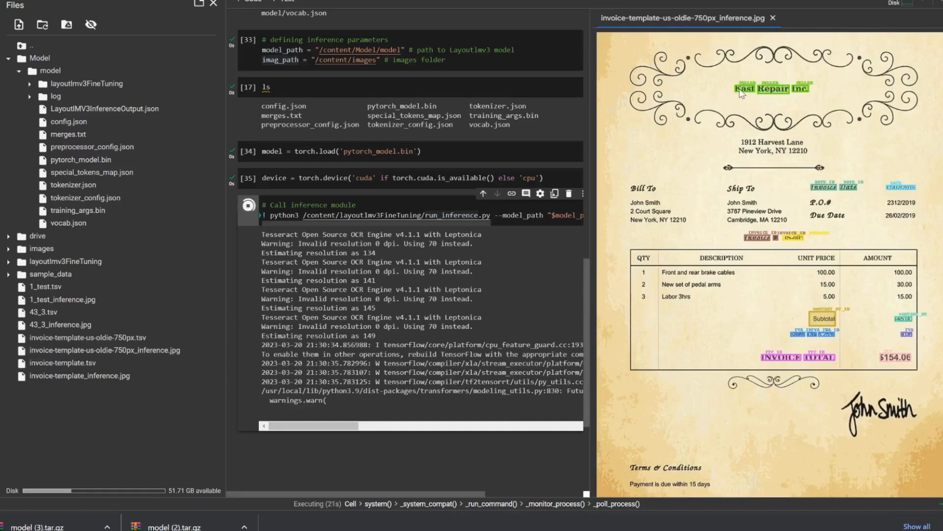
pyautogui.moveTo(812, 95)
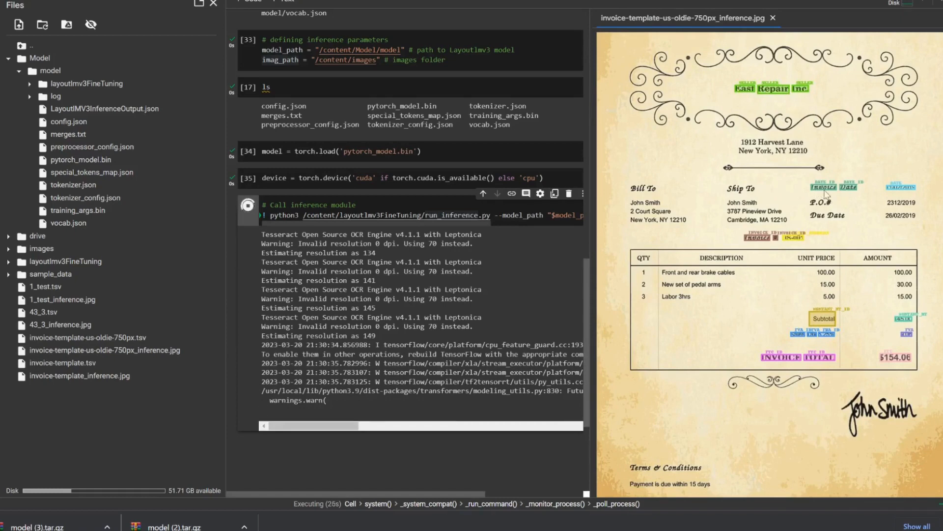
pyautogui.moveTo(853, 197)
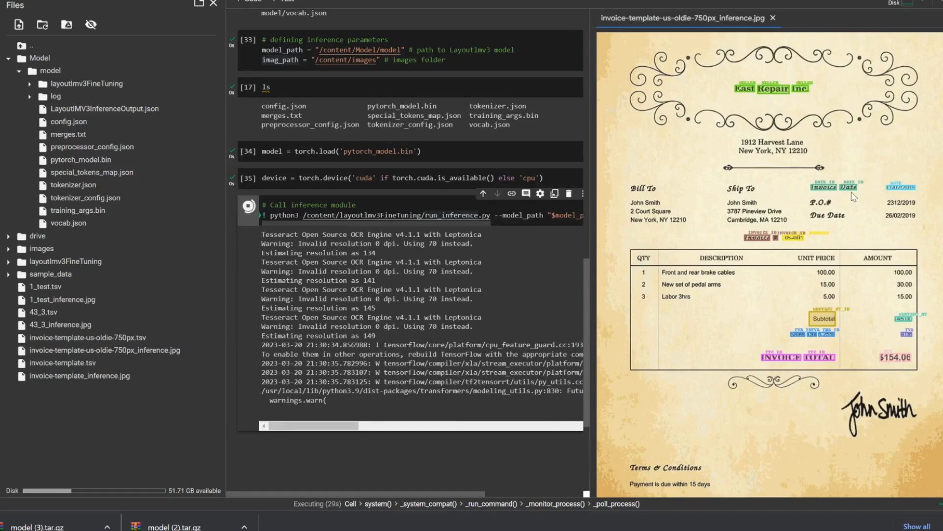